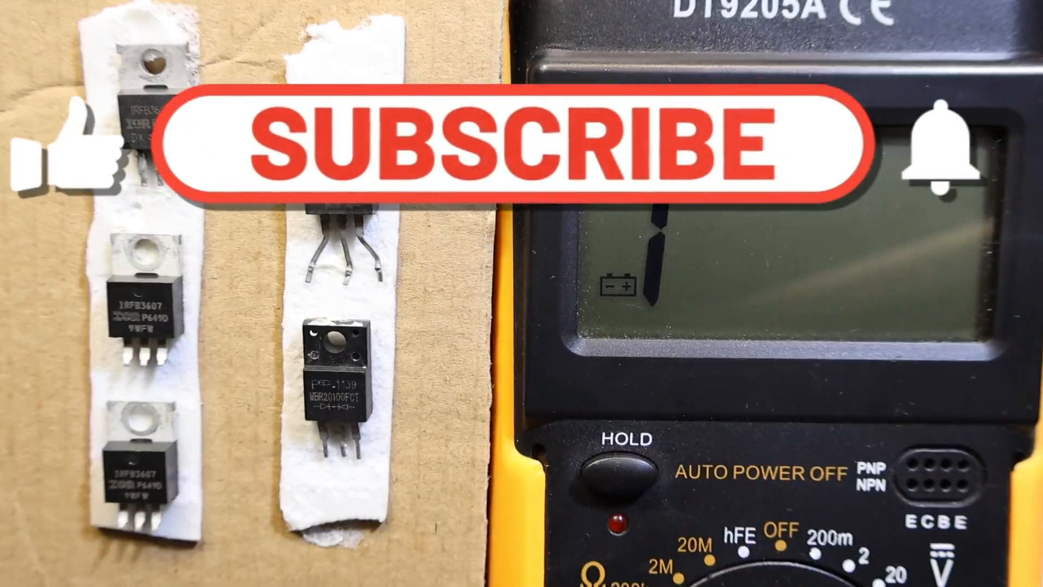
pyautogui.click(512, 144)
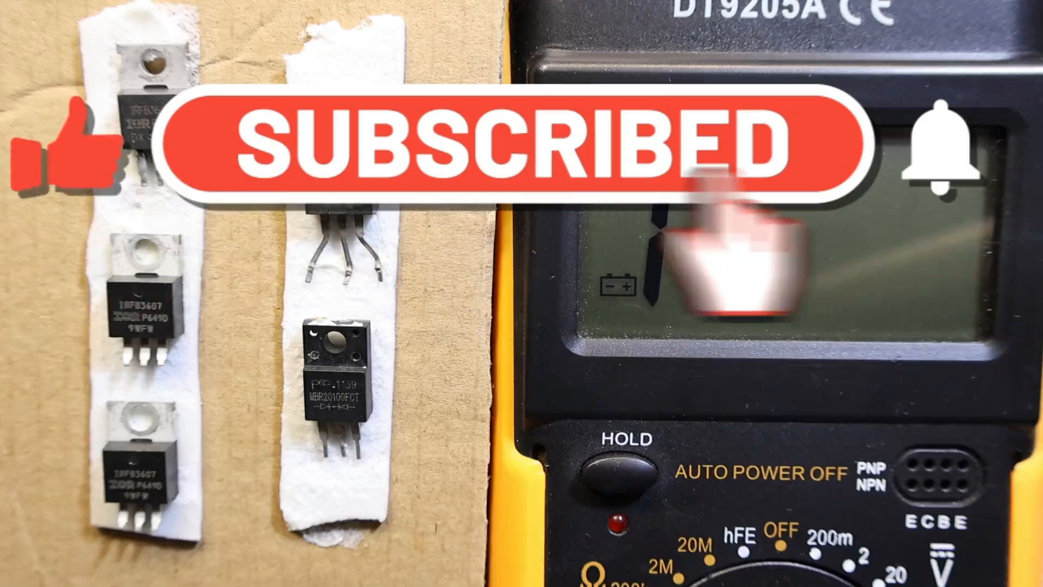